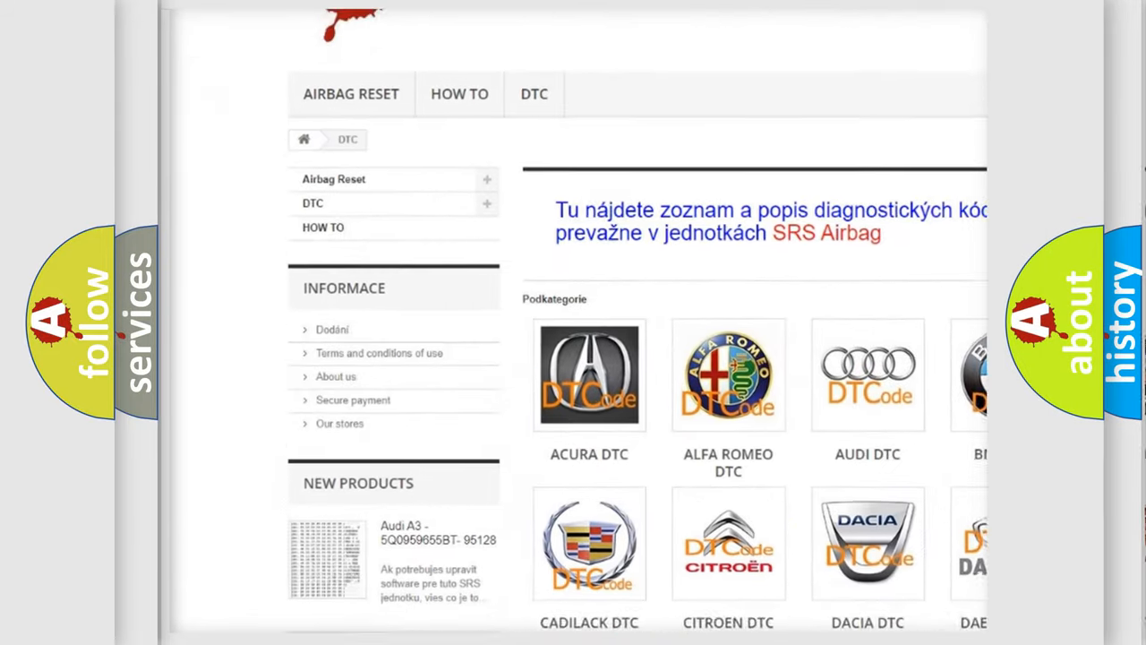
Scroll past the car-brand logos down to the B-series diagnostic code entries
scroll(down, 3)
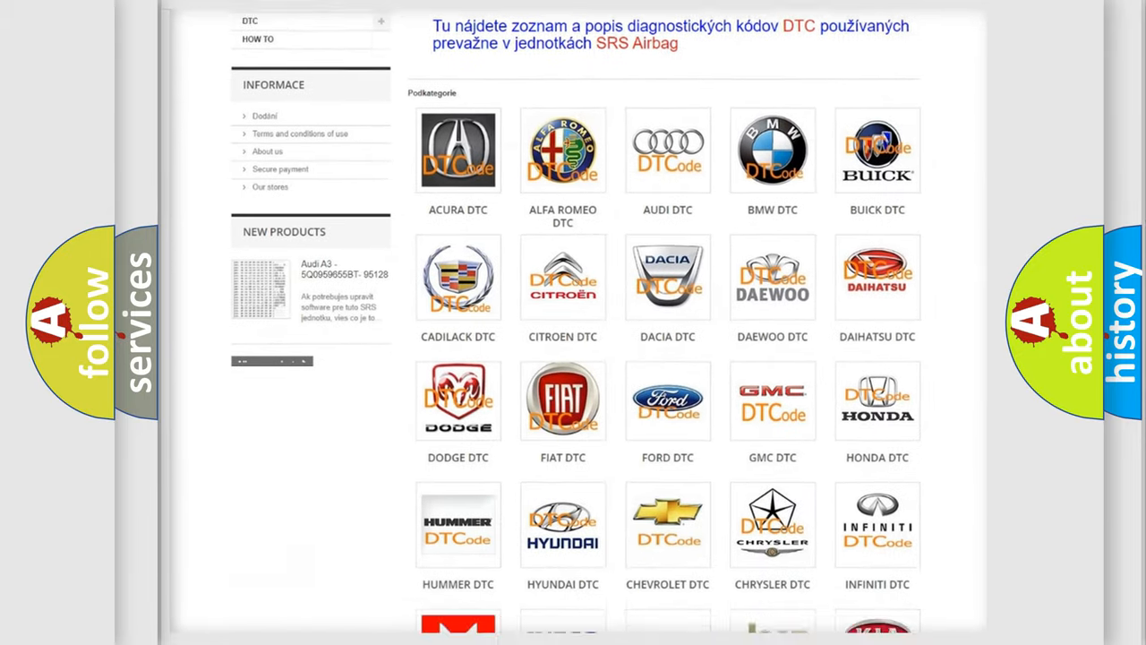
scroll(down, 3)
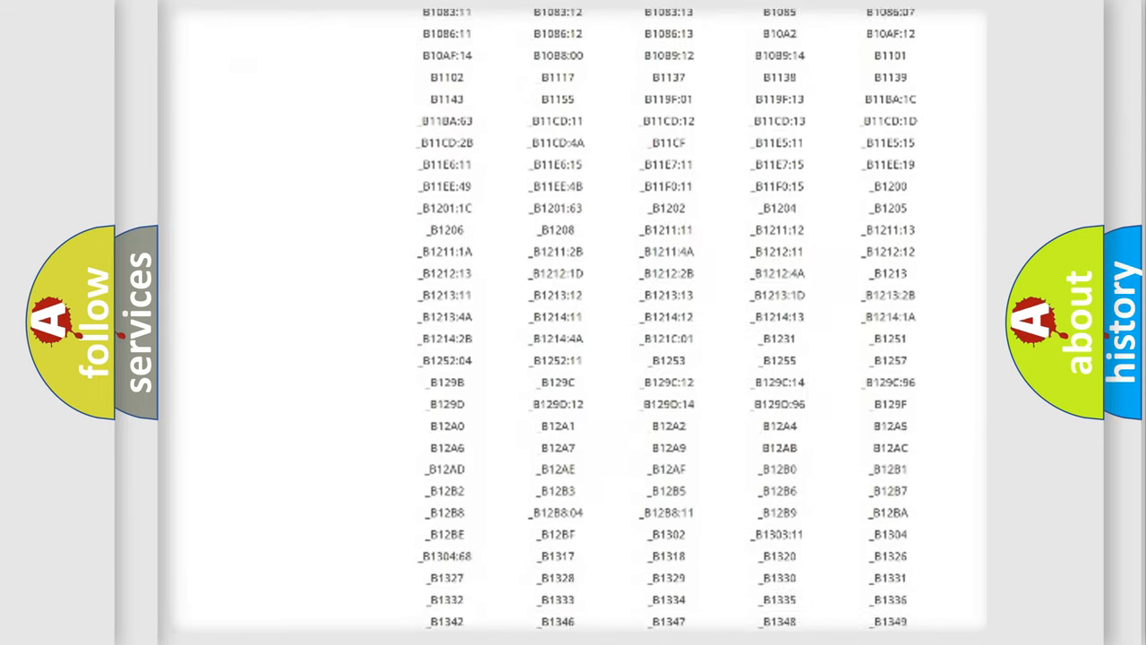
scroll(down, 3)
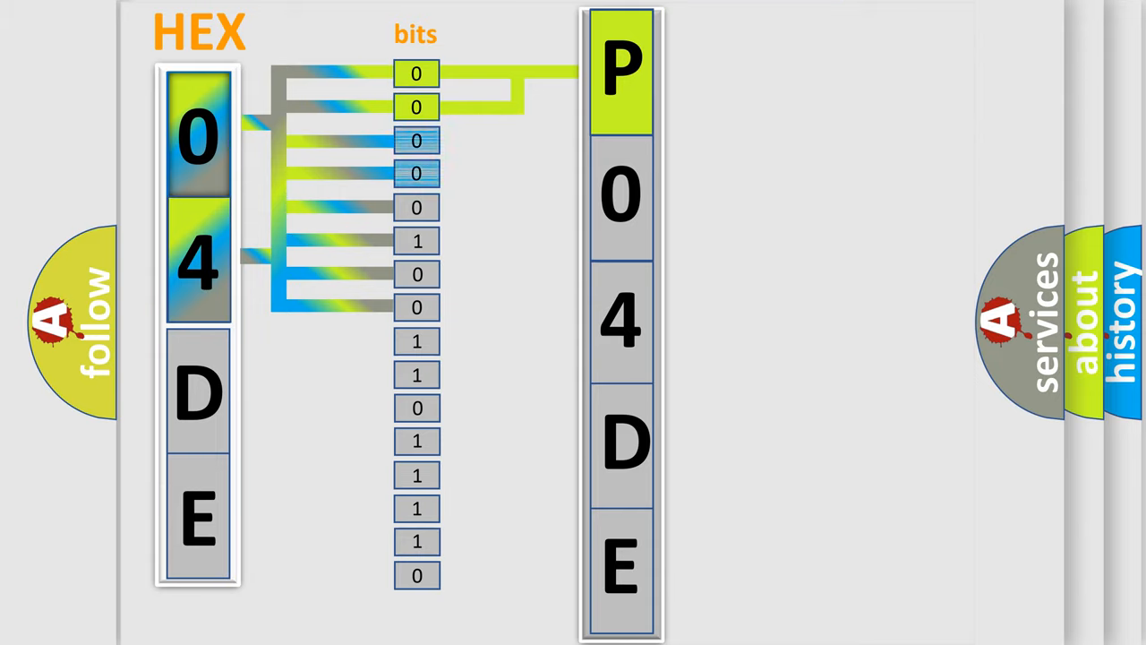
Advance the animation so 04DE's next two bits map to character 0 with its ISO/SAE meanings
click(621, 194)
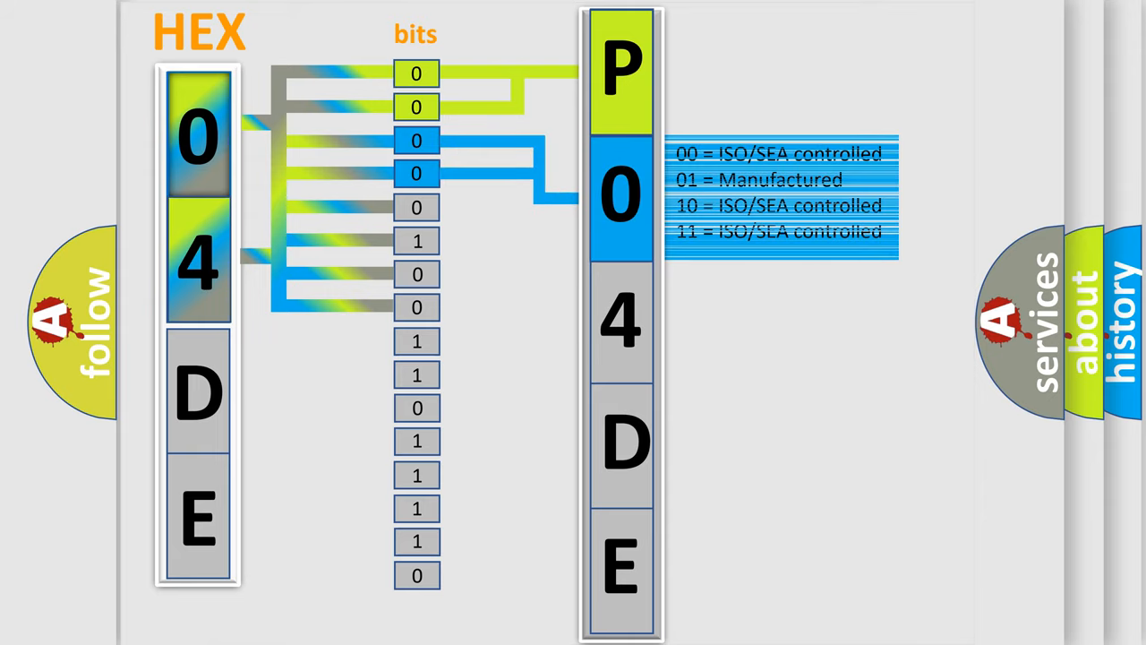